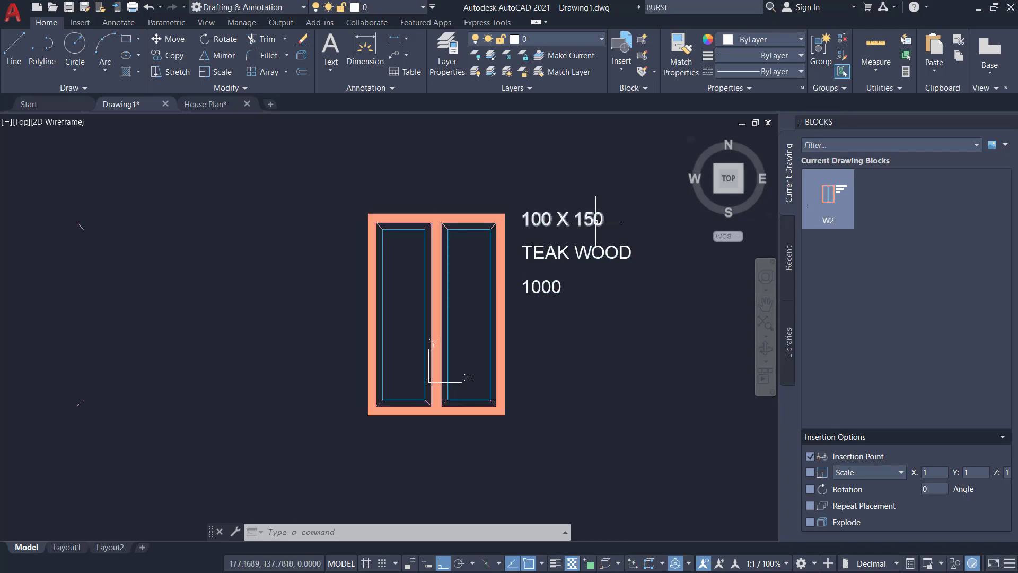
mouse_move(594, 252)
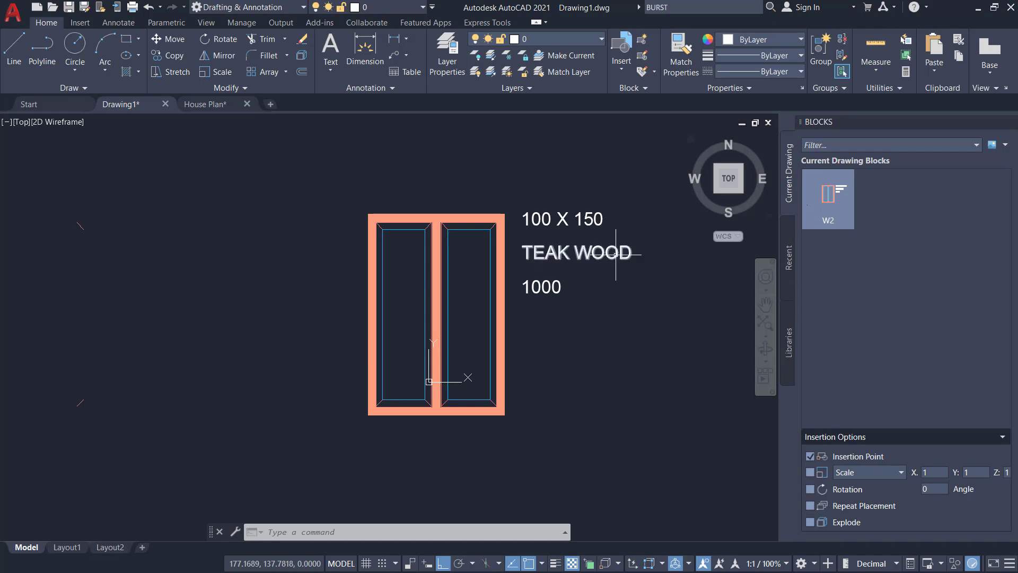